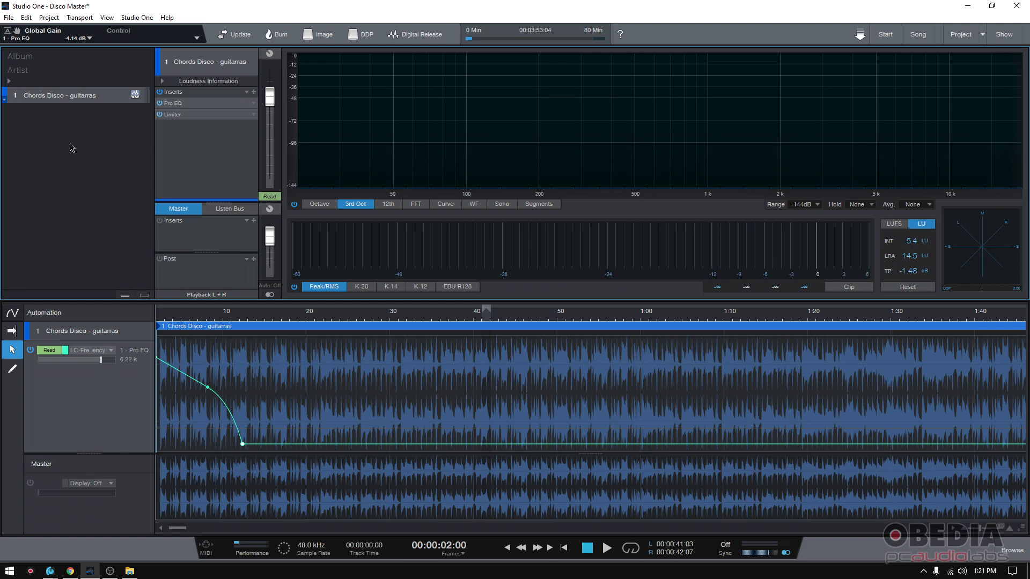
mouse_move(169, 235)
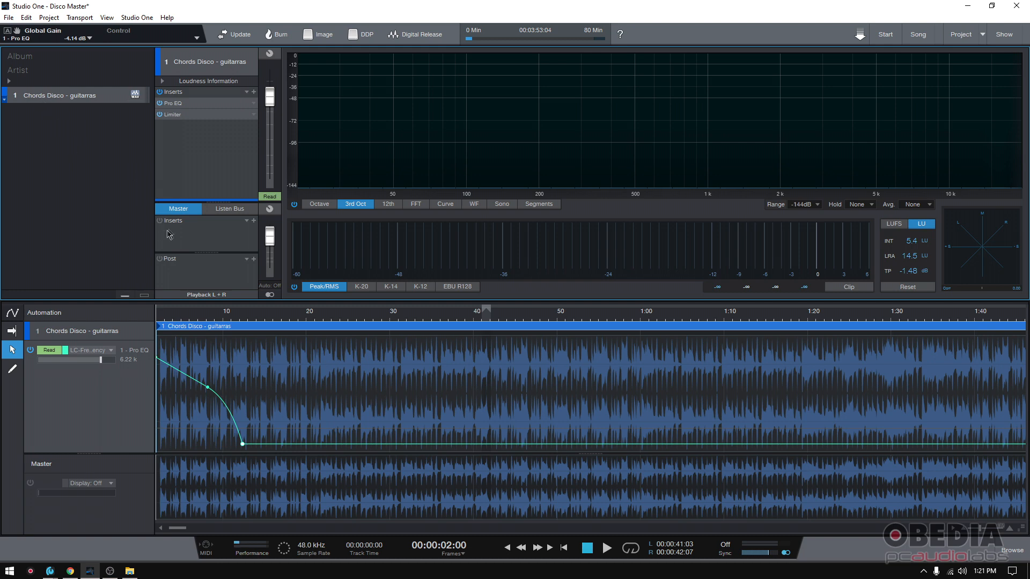
Step: Inspect the Pro EQ and Limiter insert editors, then call up the Chords Disco track menu
click(91, 350)
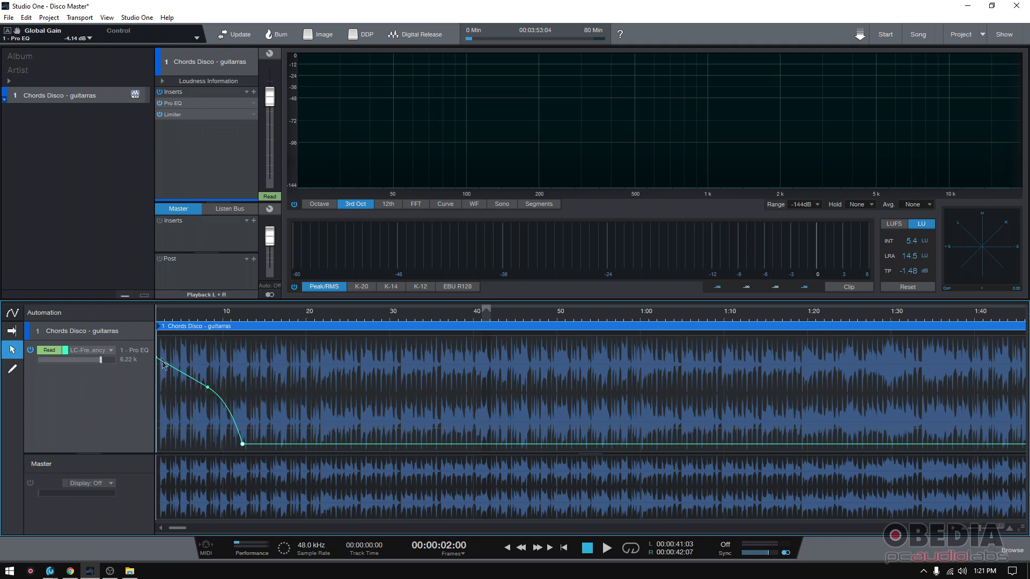
double_click(173, 103)
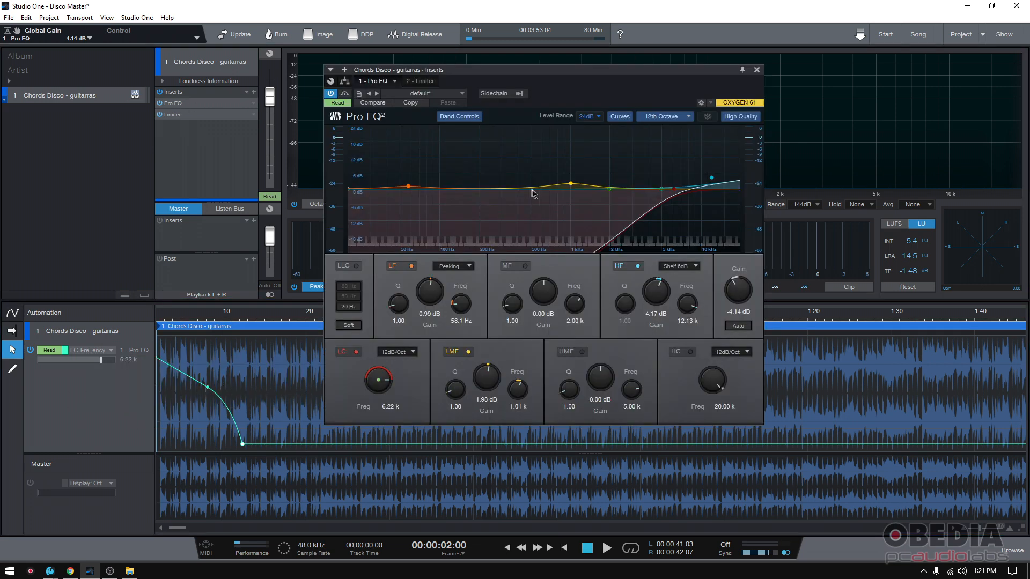
mouse_move(749, 257)
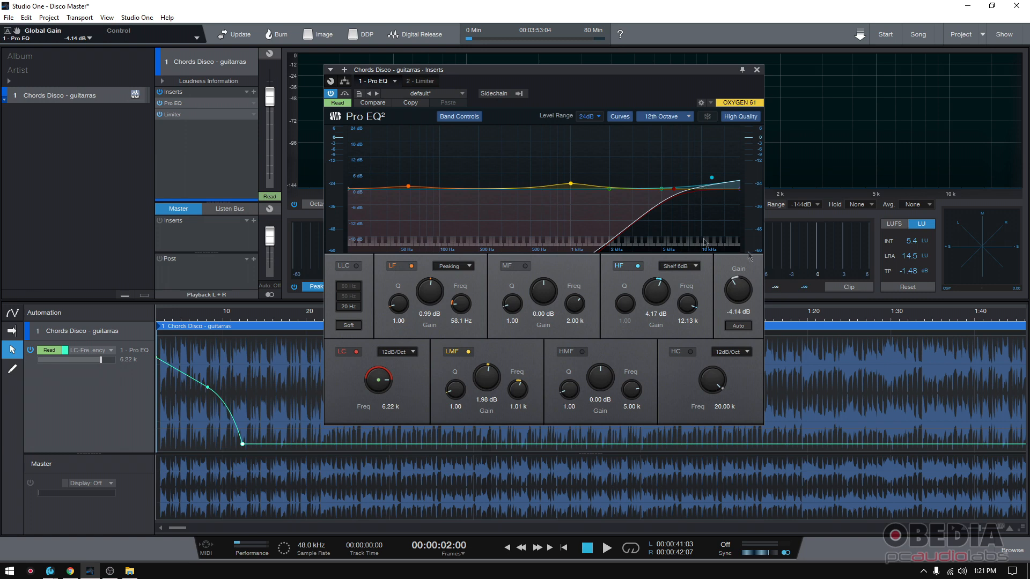
click(418, 81)
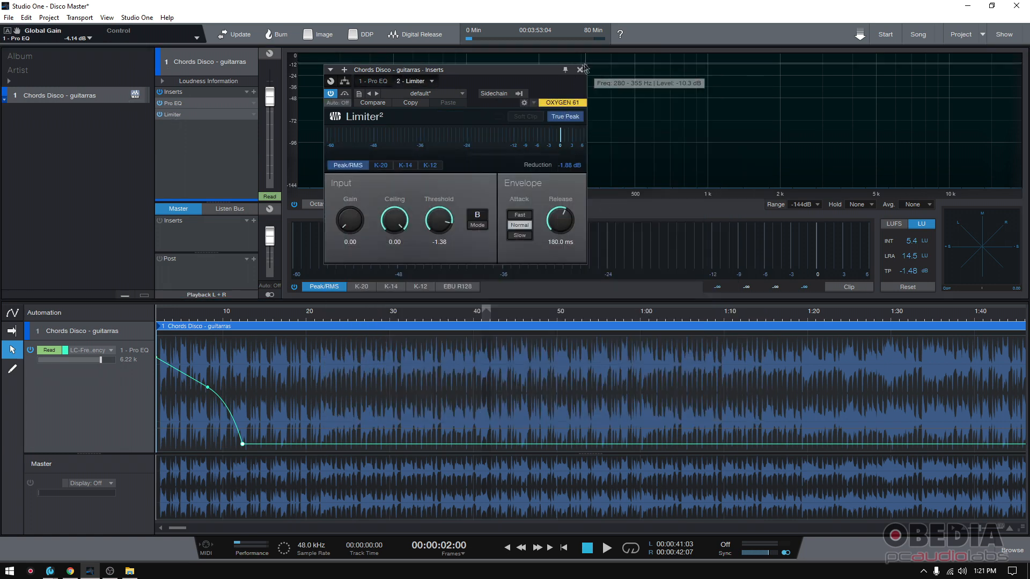
click(580, 70)
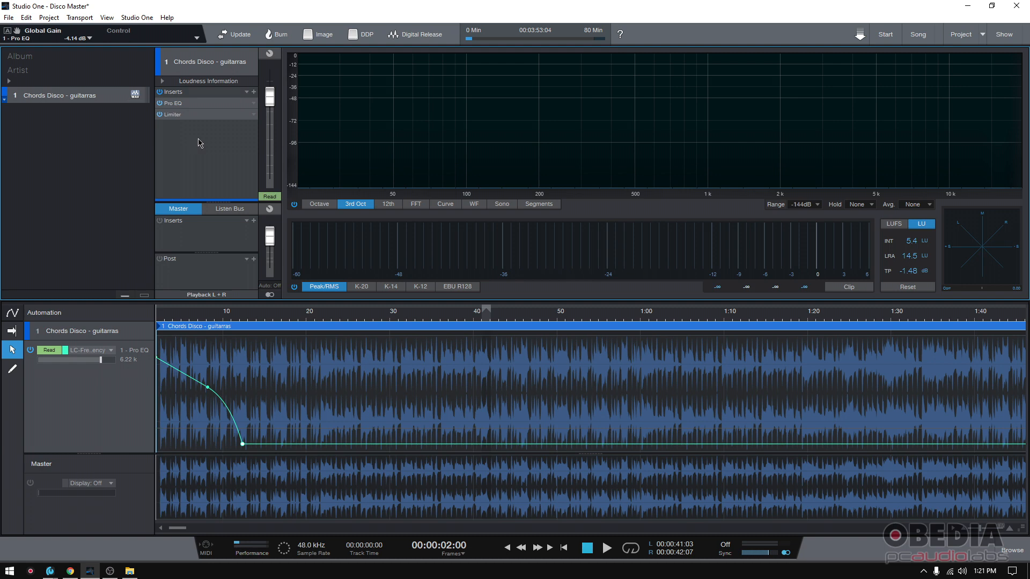
mouse_move(192, 308)
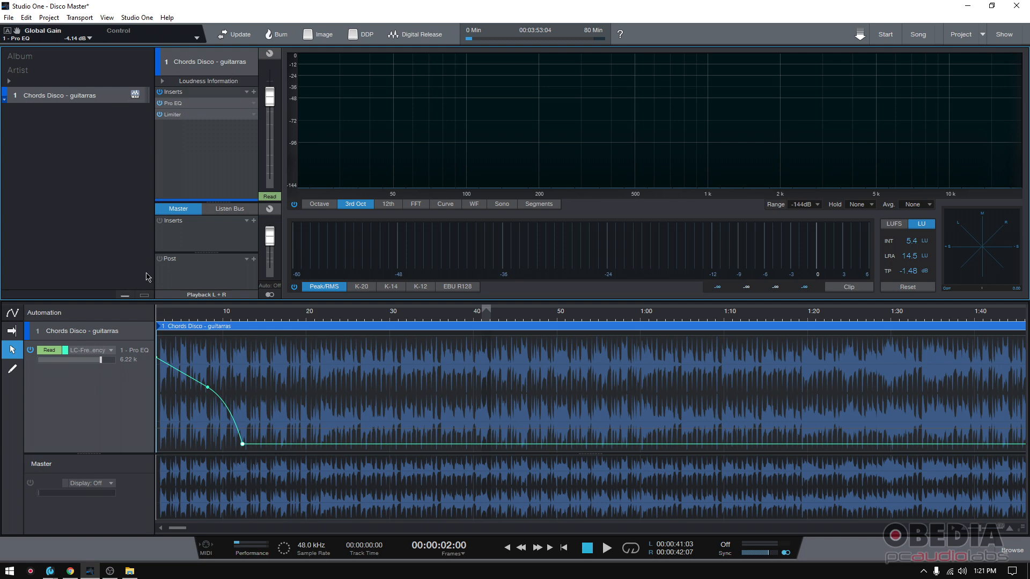
mouse_move(137, 242)
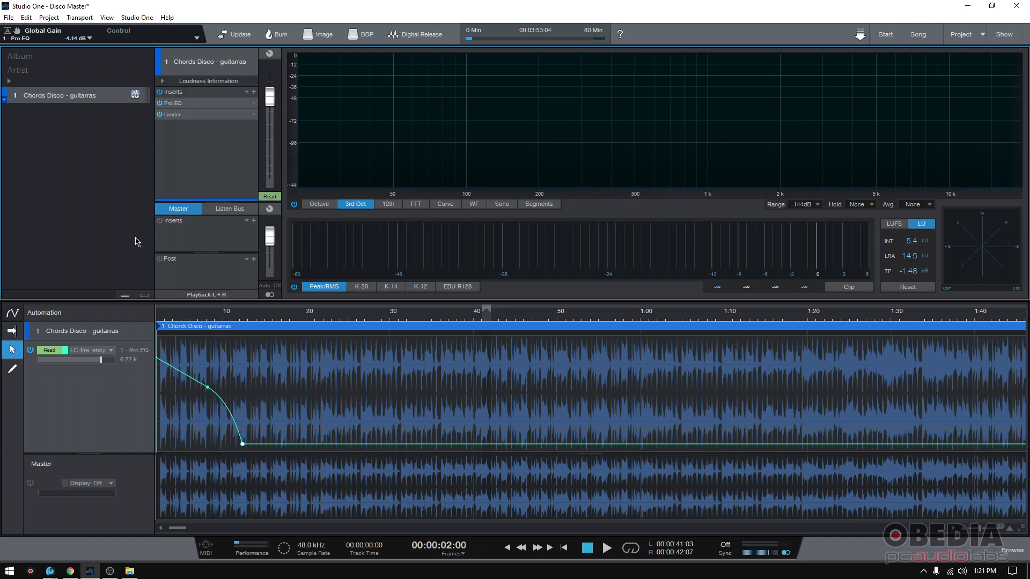
mouse_move(51, 103)
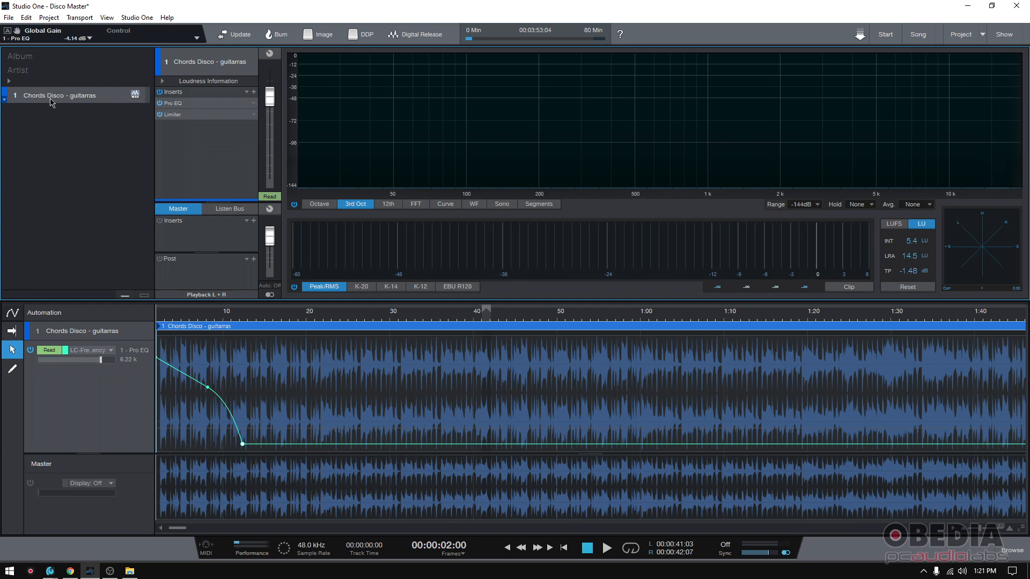
right_click(59, 95)
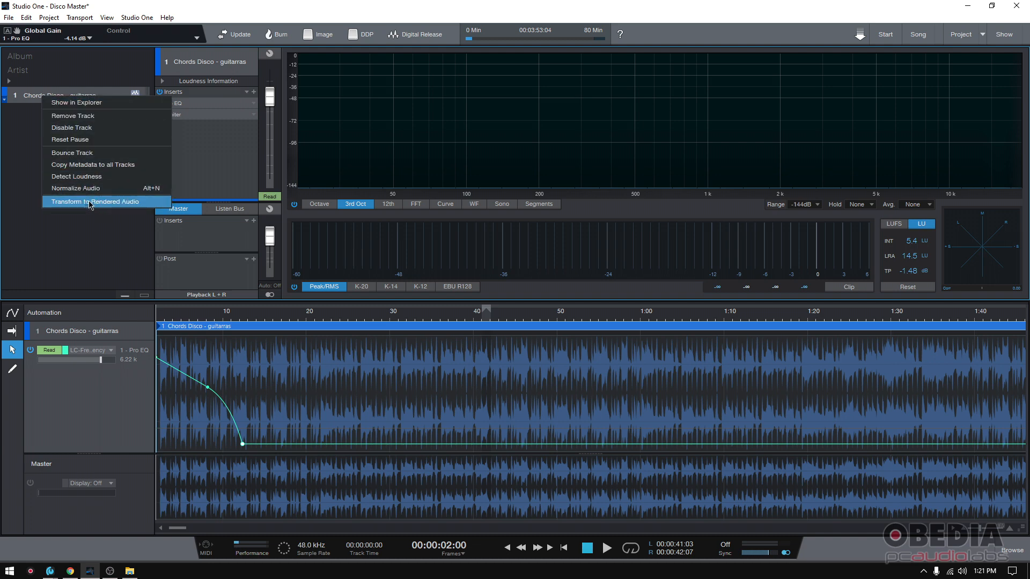
mouse_move(117, 205)
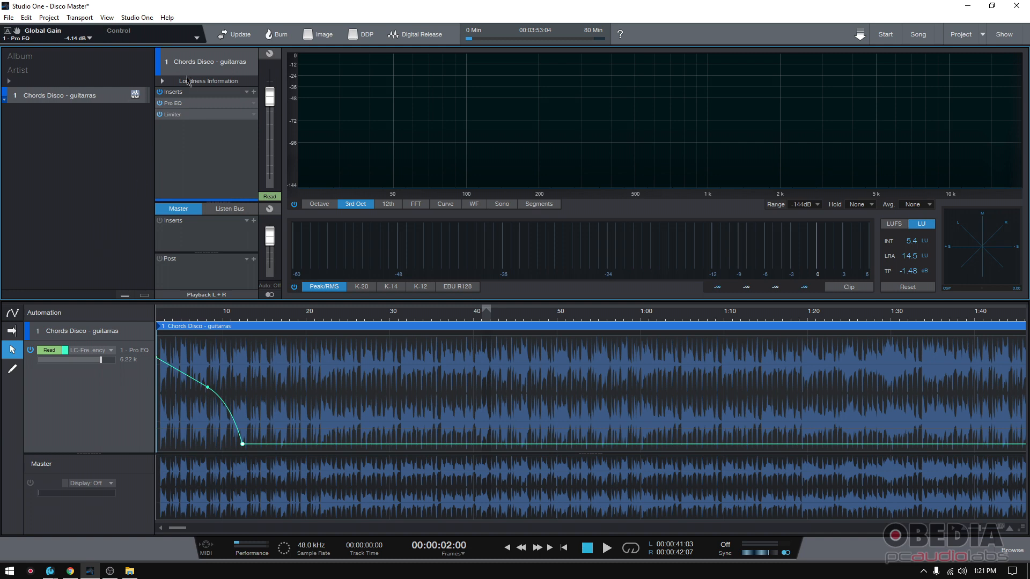
mouse_move(176, 103)
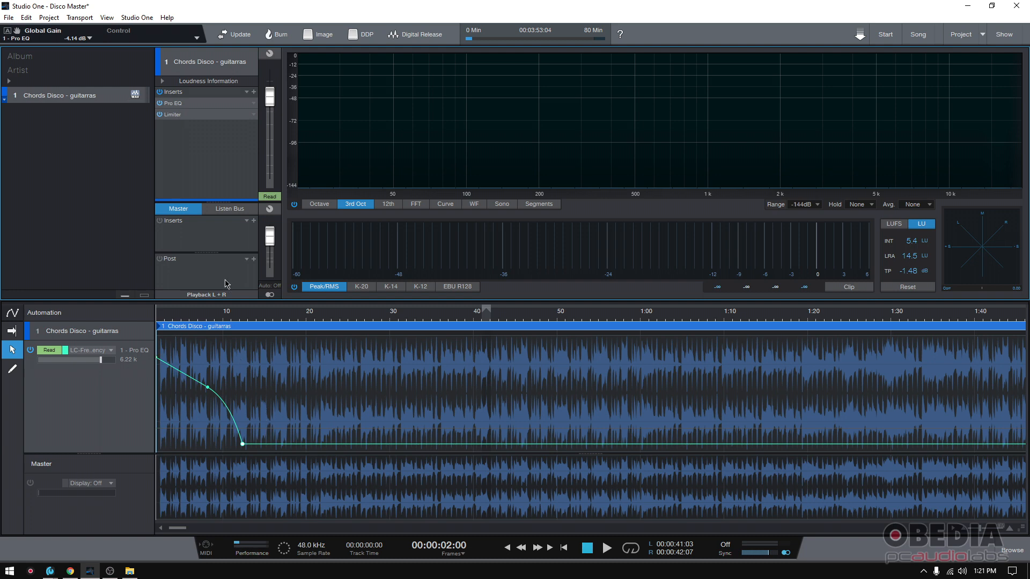
mouse_move(200, 196)
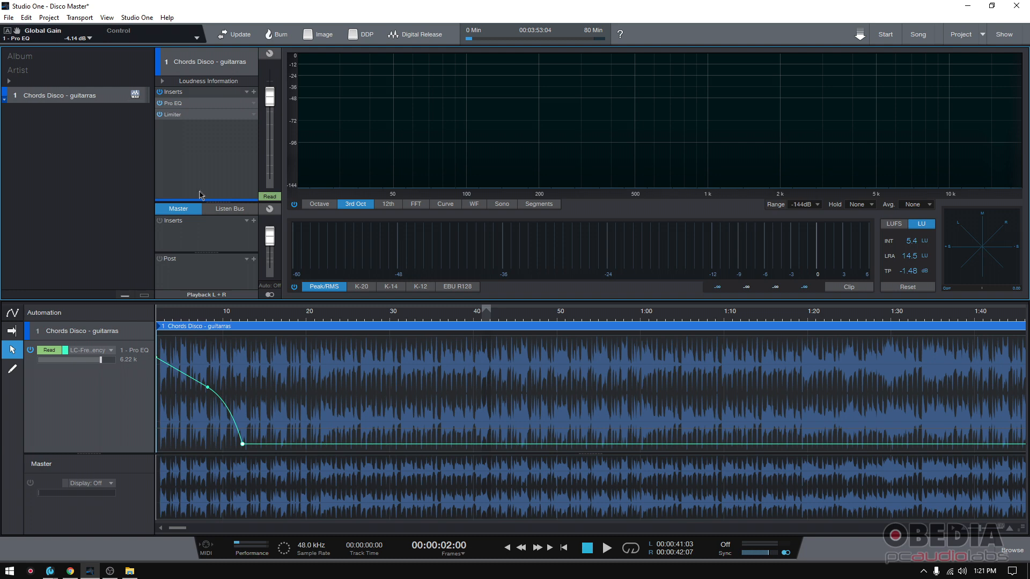
mouse_move(46, 96)
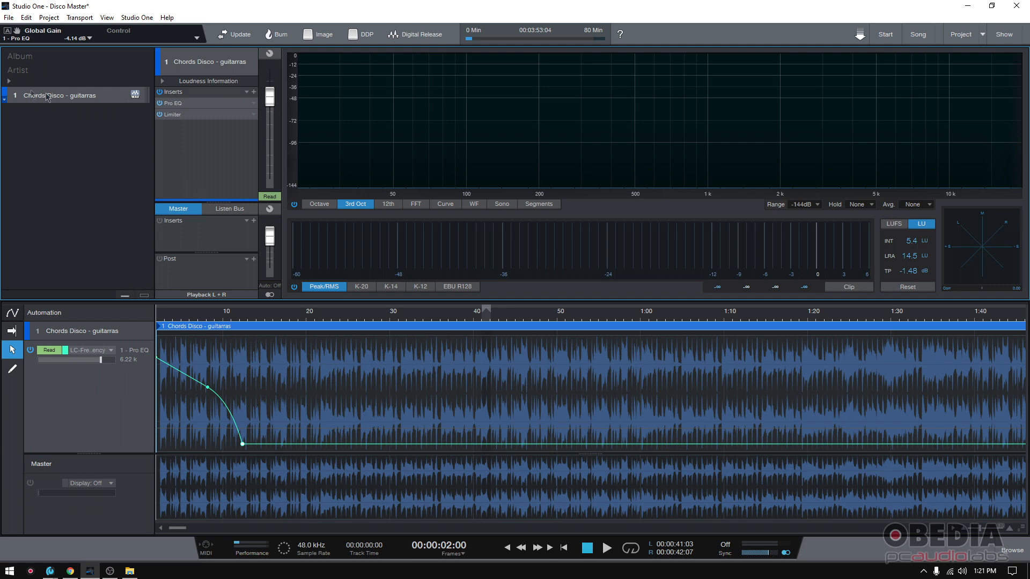
mouse_move(182, 362)
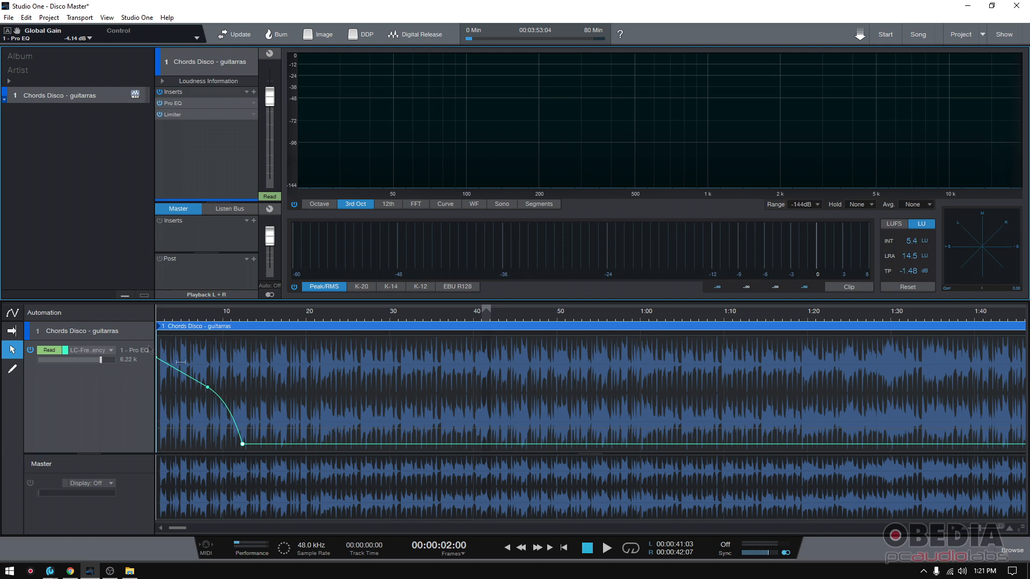
Step: Expand the Pro EQ curve and Limiter previews showing 0 dB ceiling and −1.38 dB threshold
click(173, 103)
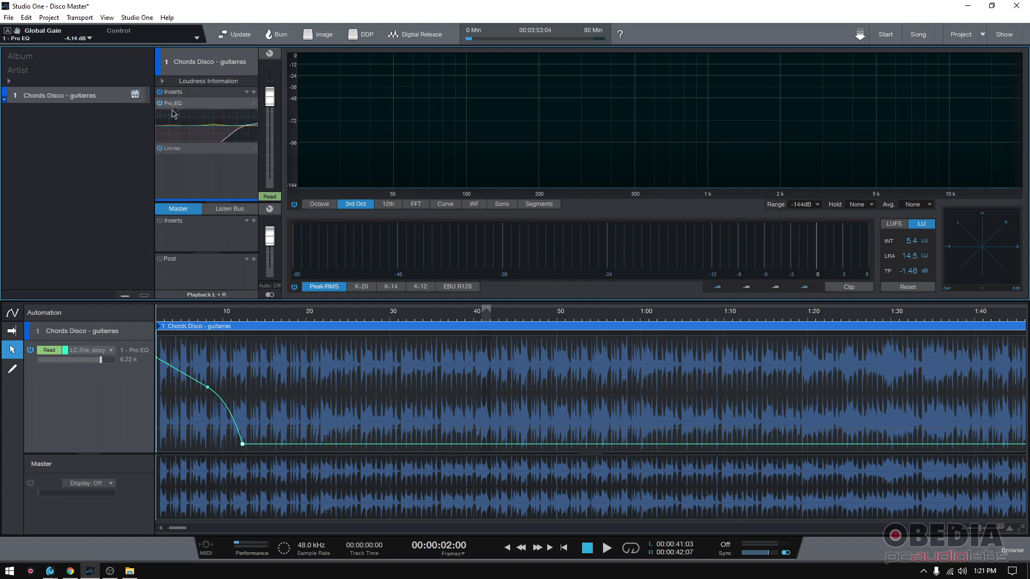
click(172, 148)
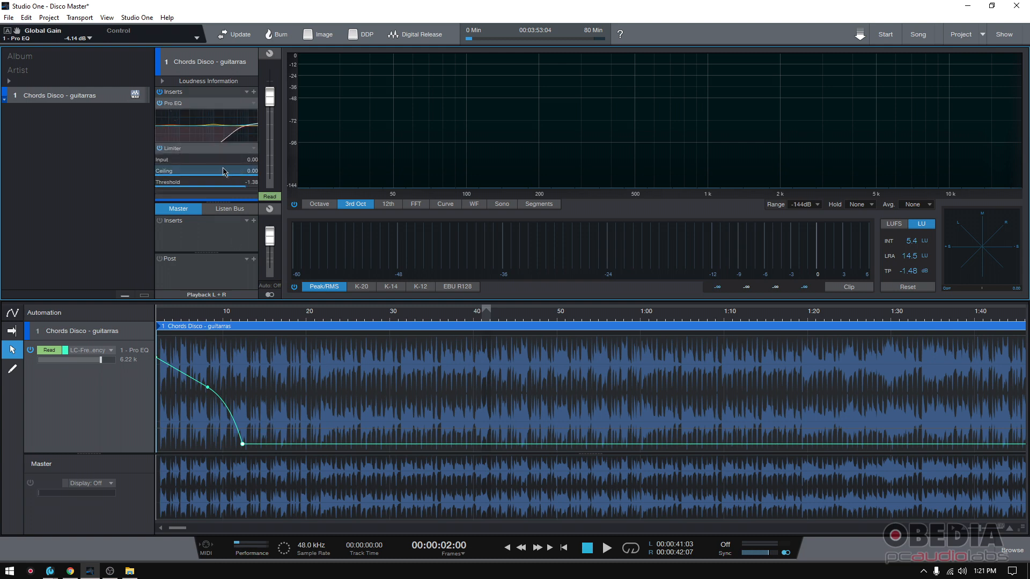
click(197, 170)
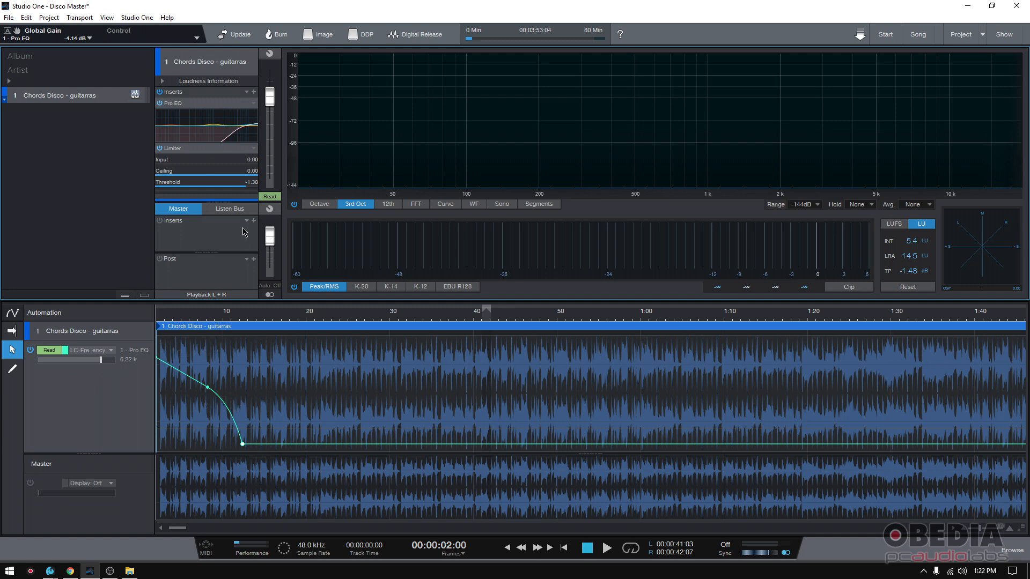
right_click(172, 103)
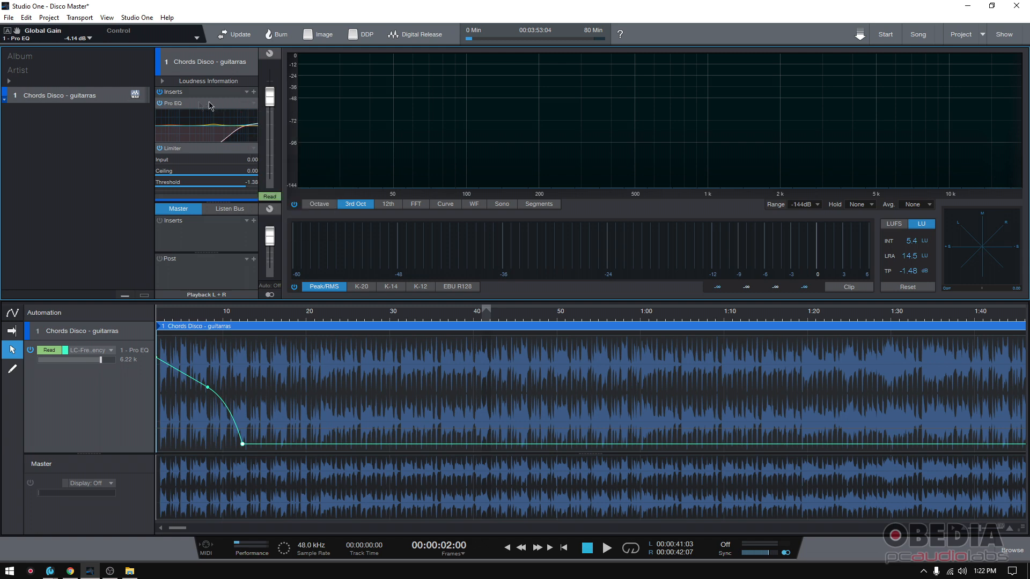
mouse_move(713, 81)
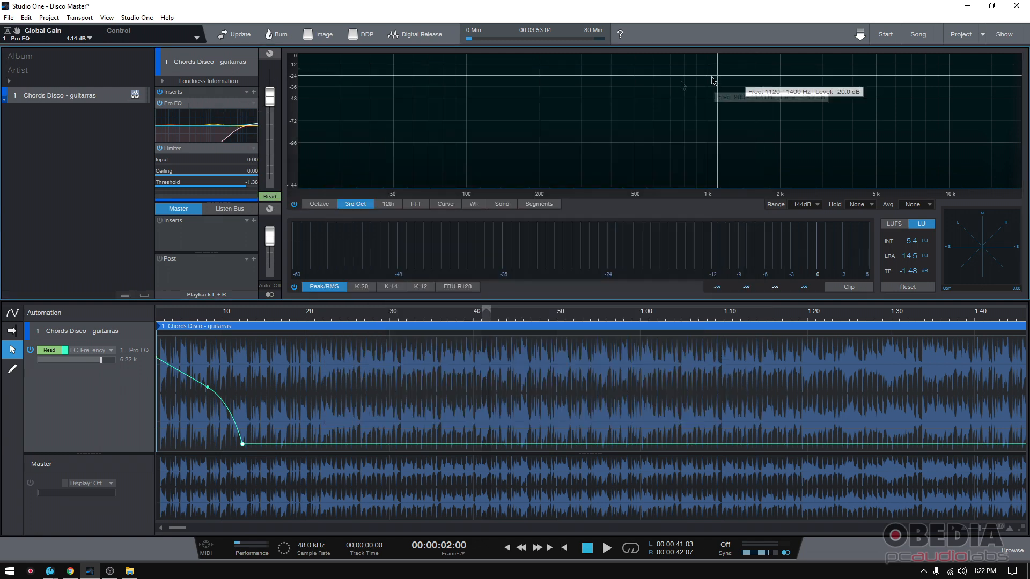
mouse_move(108, 228)
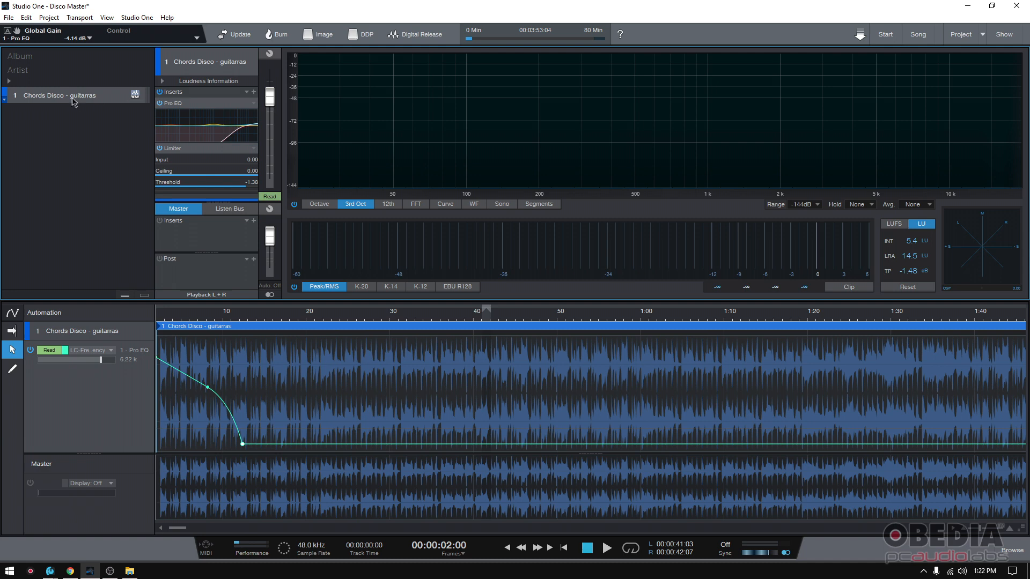
Step: Transform the Chords Disco track to rendered audio with Preserve Realtime State kept on
right_click(59, 96)
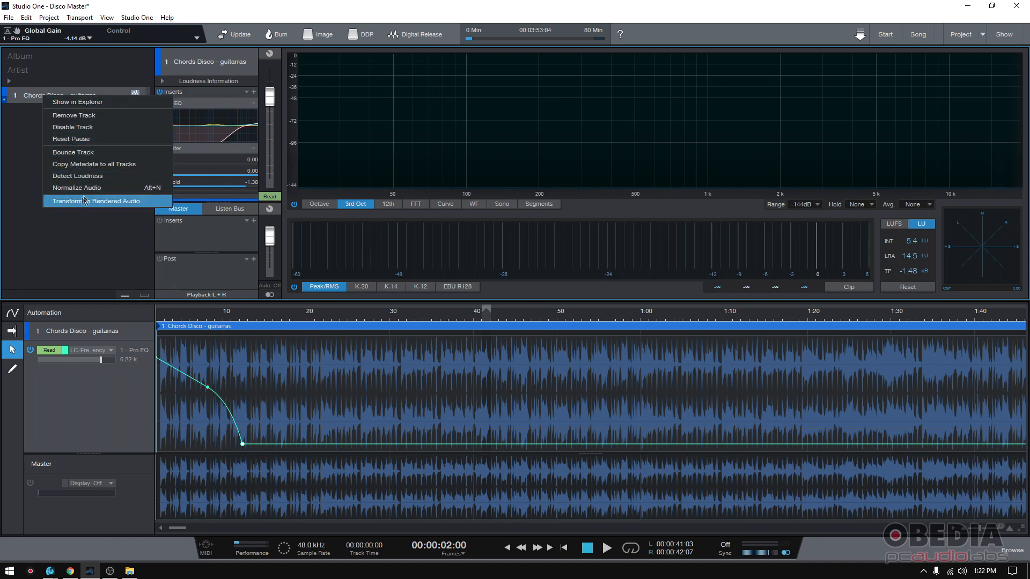
mouse_move(130, 205)
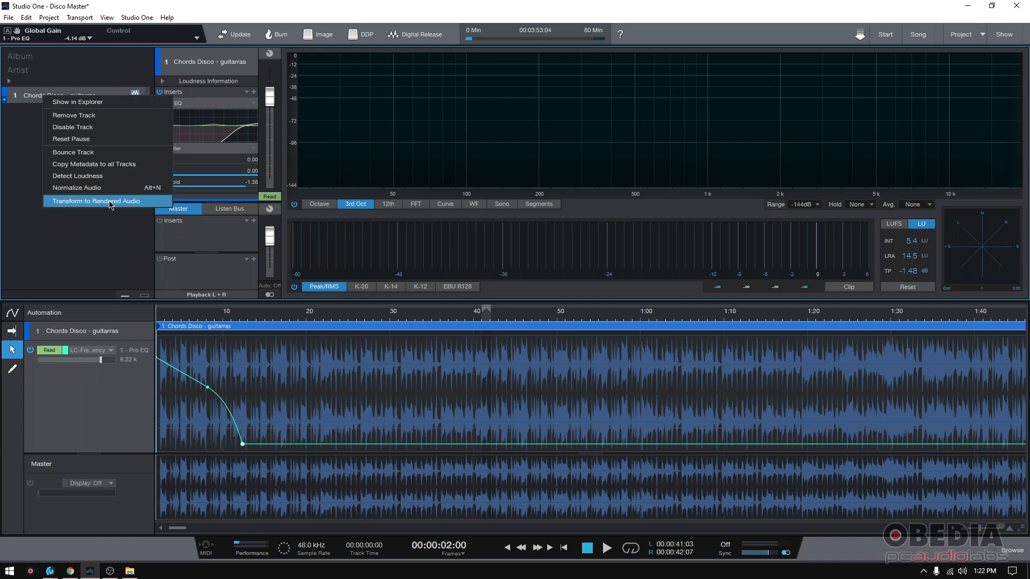
click(97, 201)
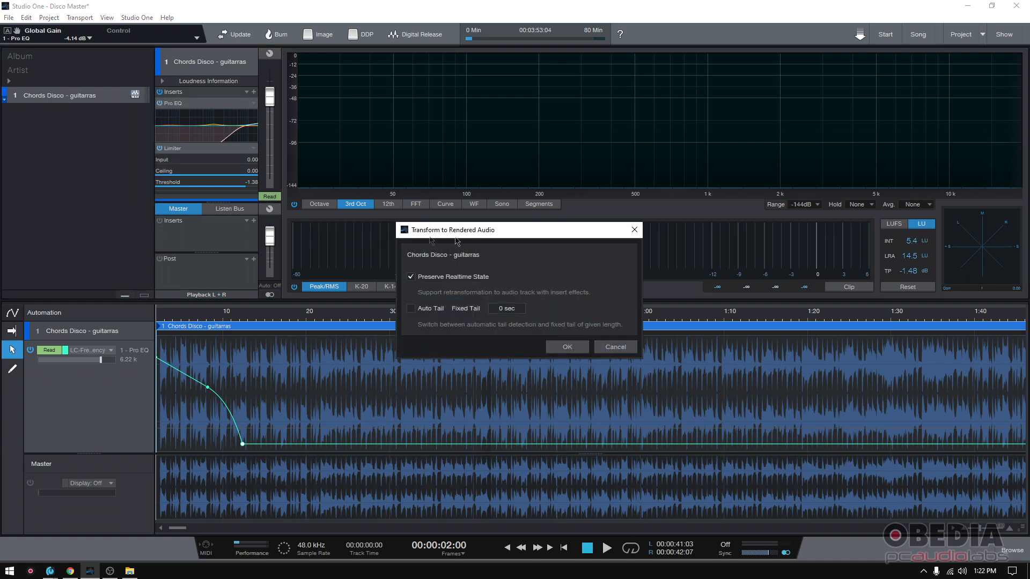
click(566, 347)
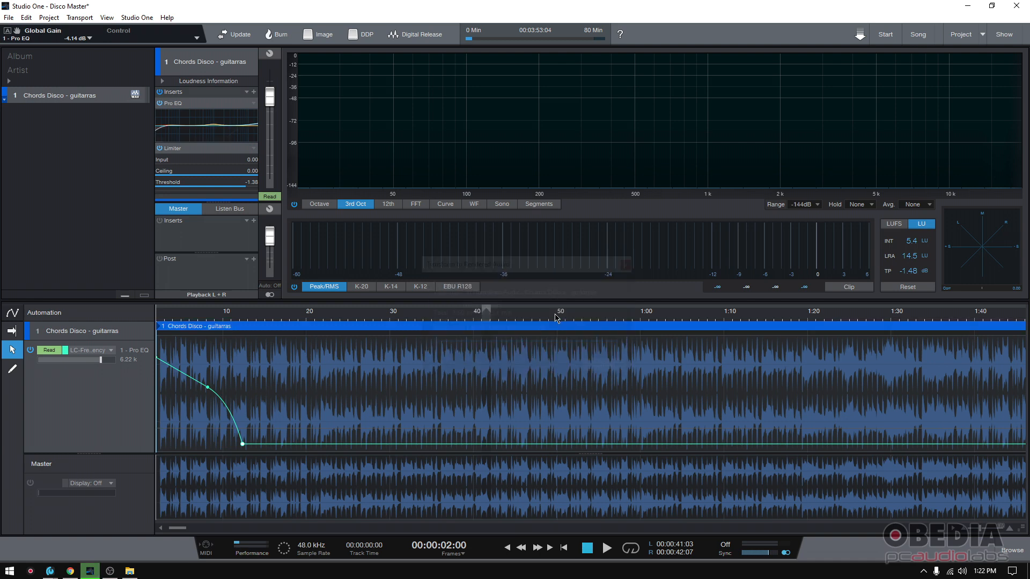
click(161, 81)
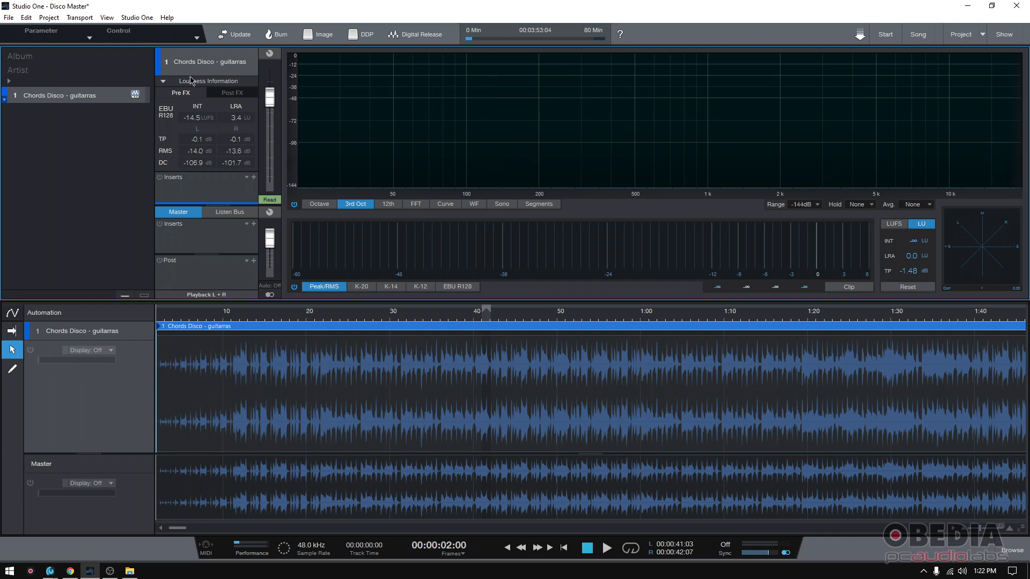
click(162, 81)
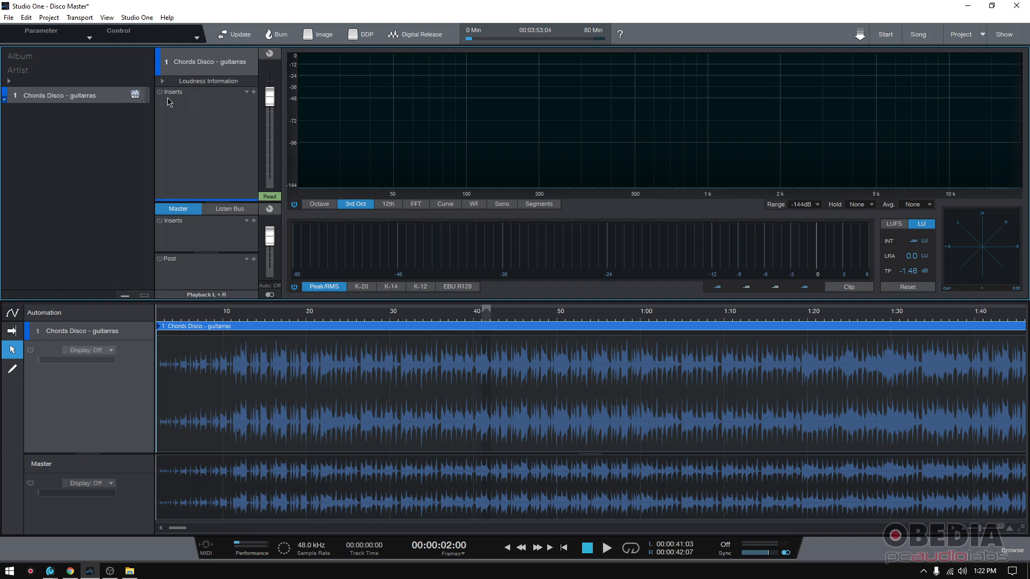
mouse_move(482, 361)
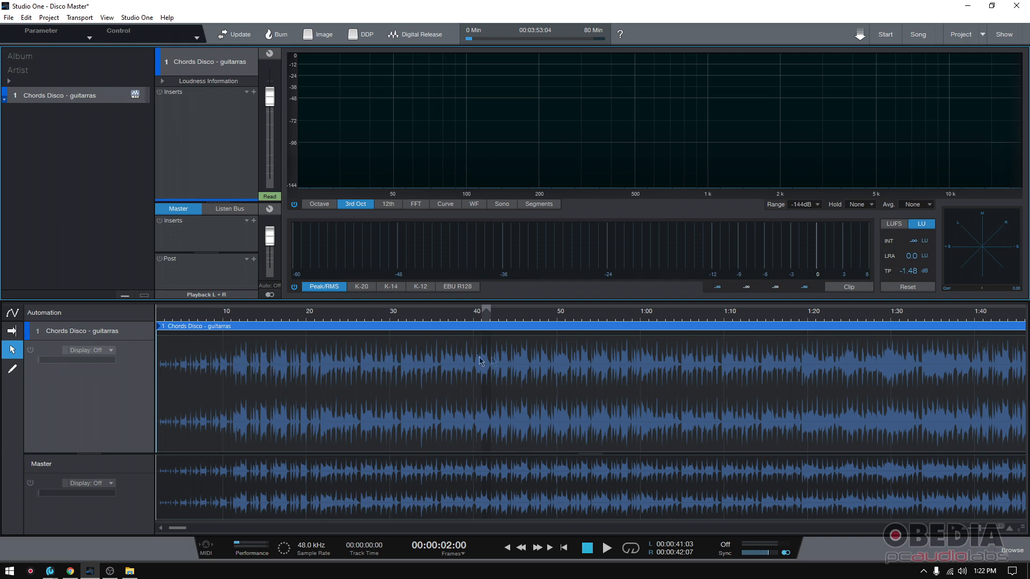
mouse_move(204, 361)
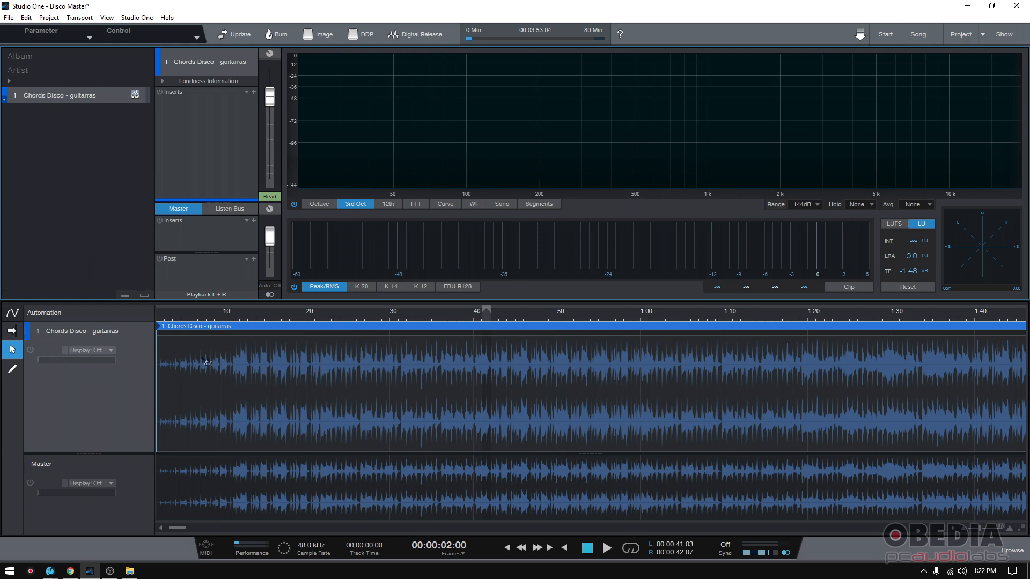
mouse_move(432, 468)
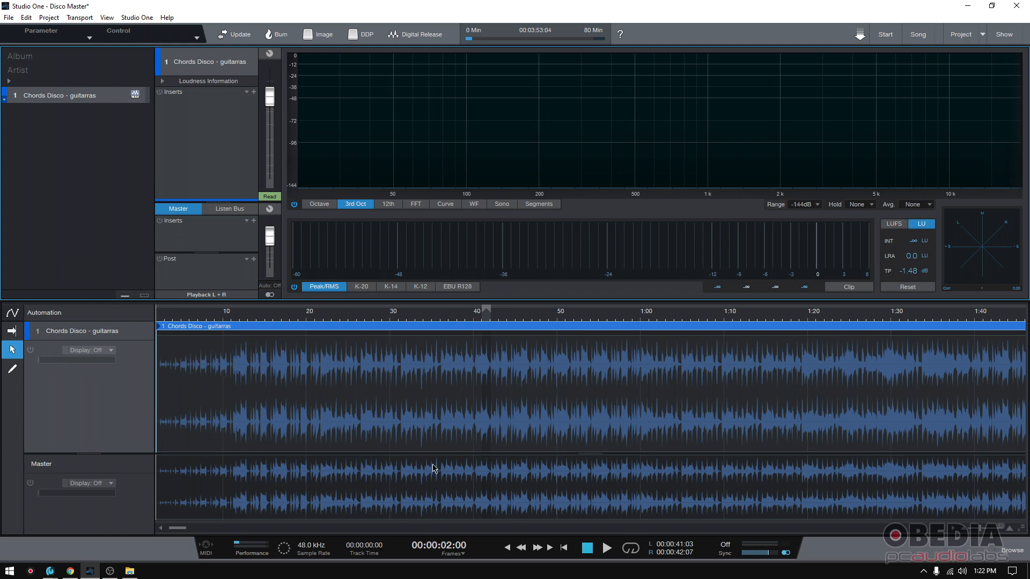
Step: Play back the rendered Chords Disco track, reading 4.0 LU integrated and 17.1 LU range, then stop
click(605, 547)
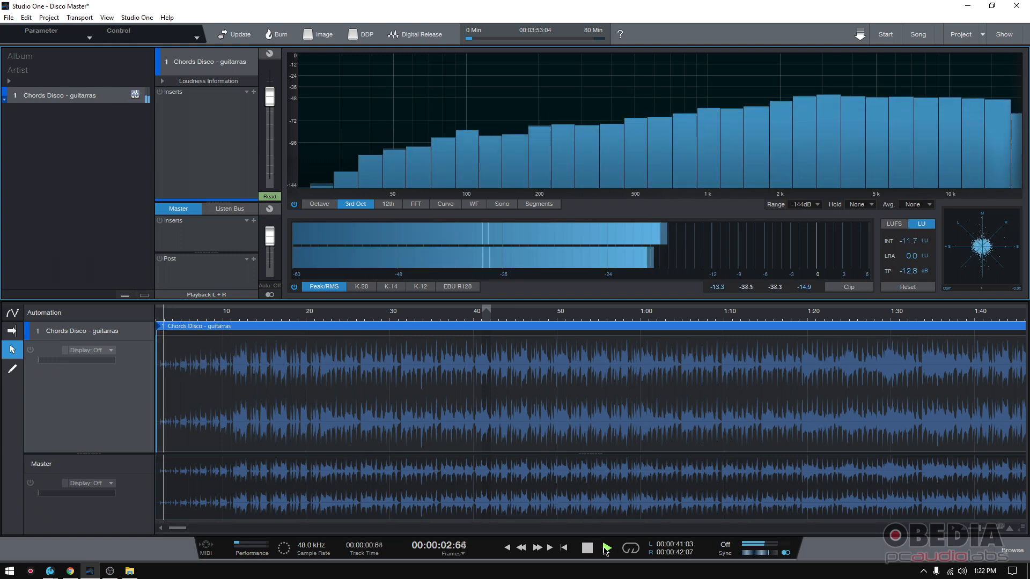
click(605, 547)
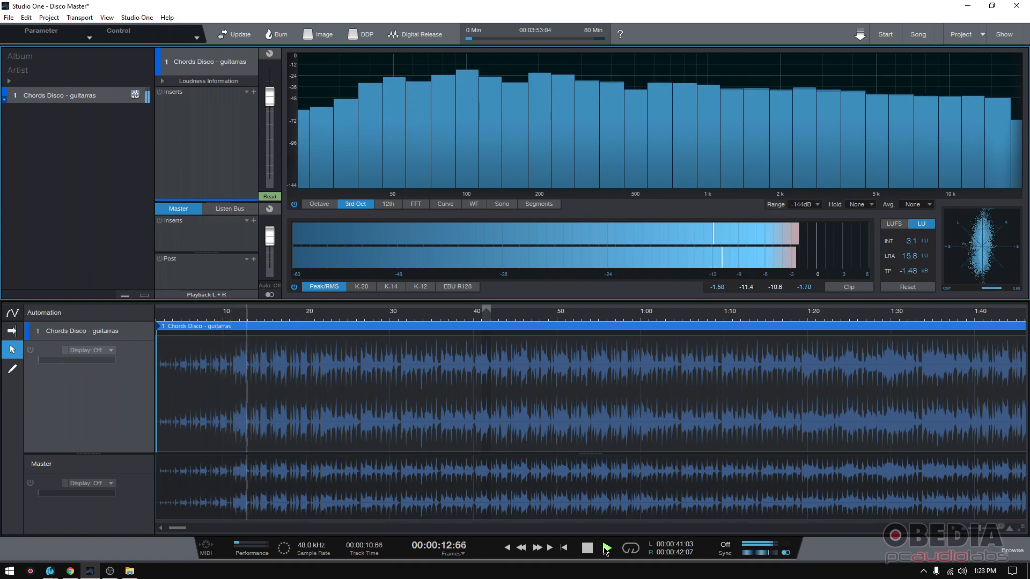
click(587, 548)
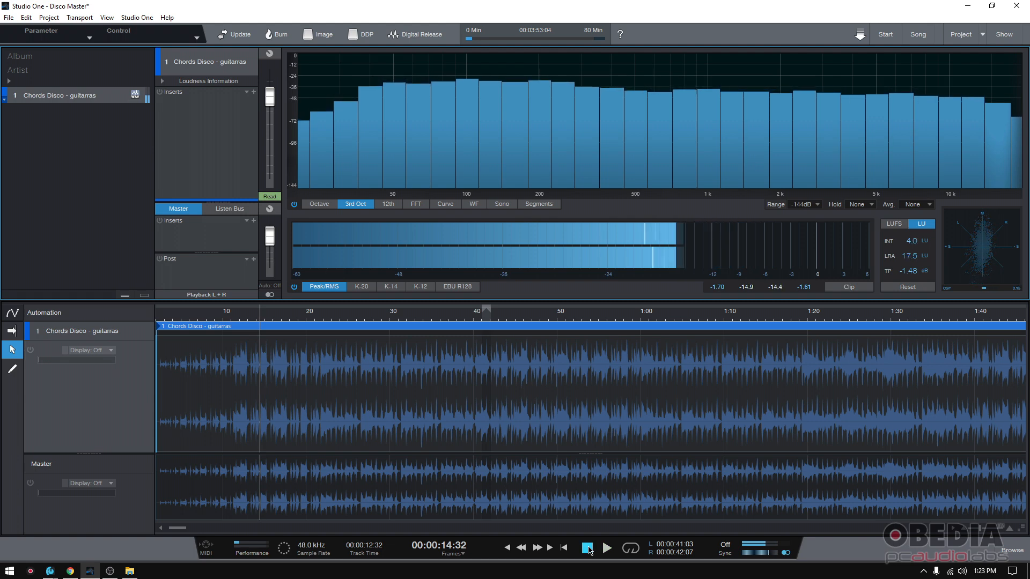
click(587, 547)
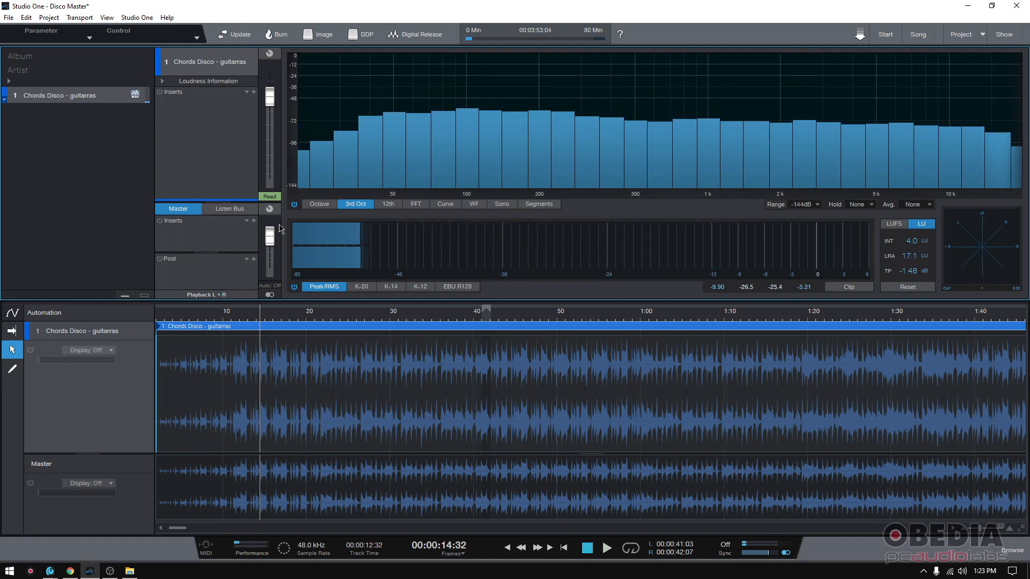
mouse_move(270, 233)
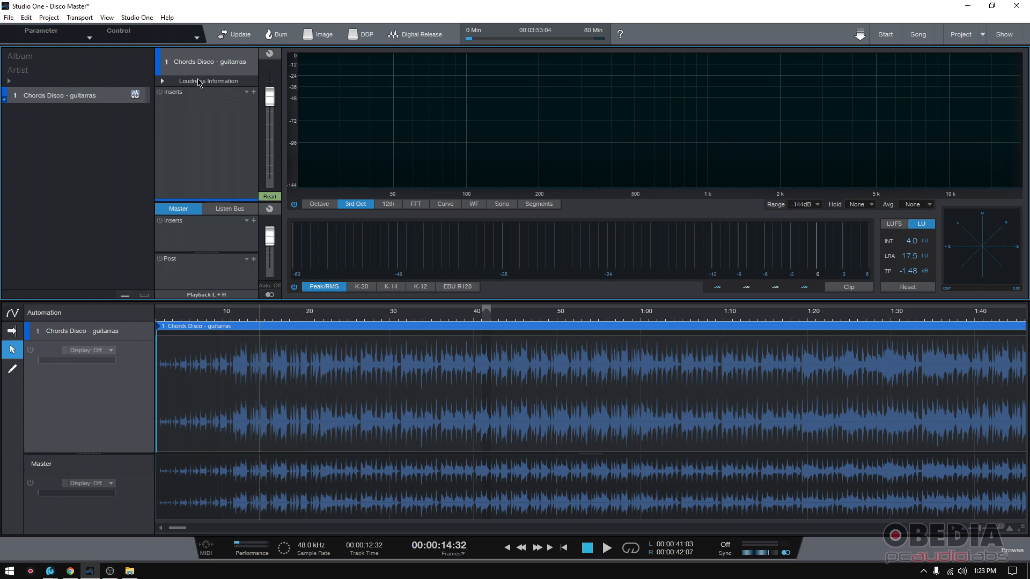
Step: Add a Pipeline Mono insert to Chords Disco and swap it for Pipeline Stereo
click(253, 92)
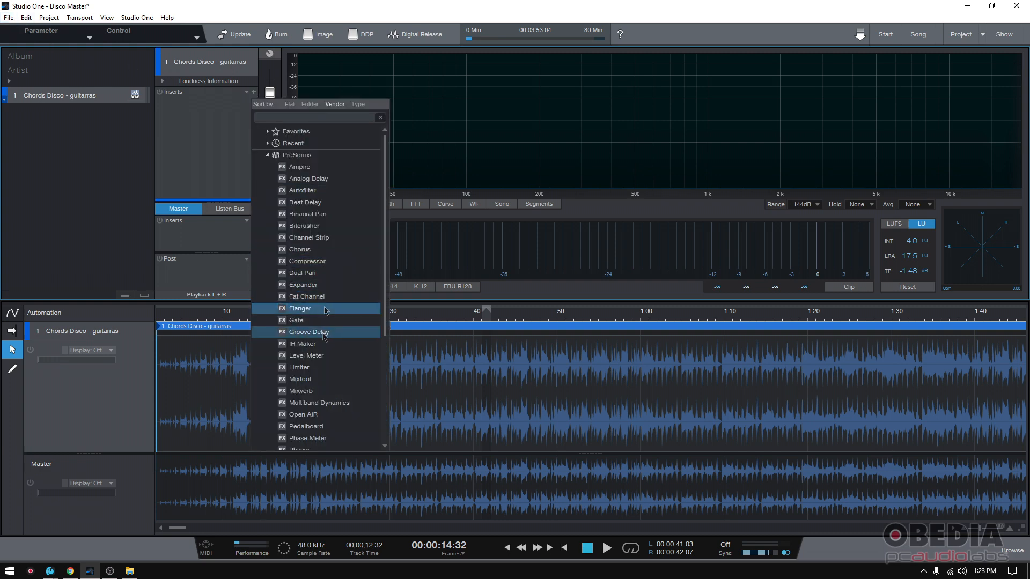
scroll(down, 3)
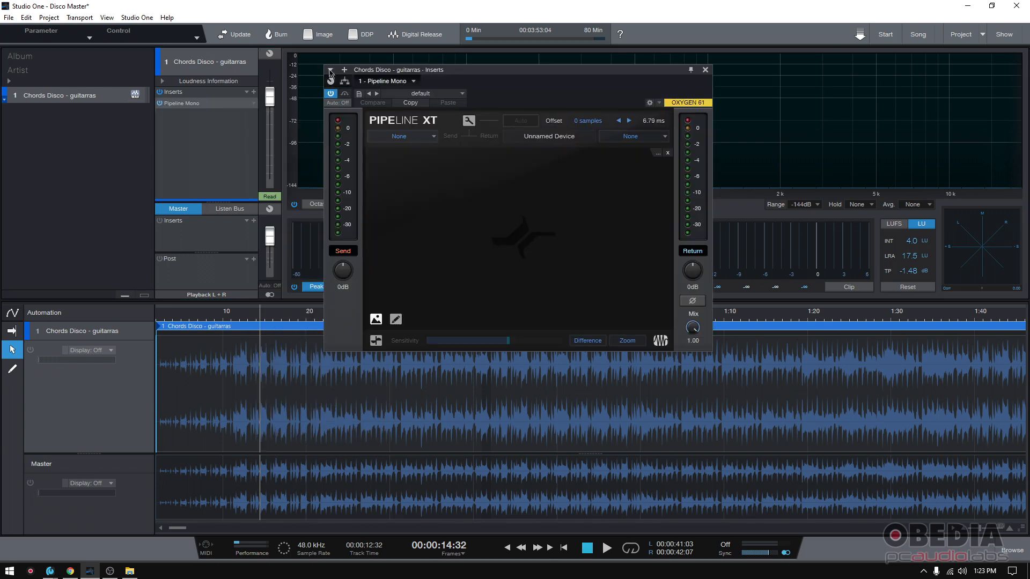
right_click(182, 103)
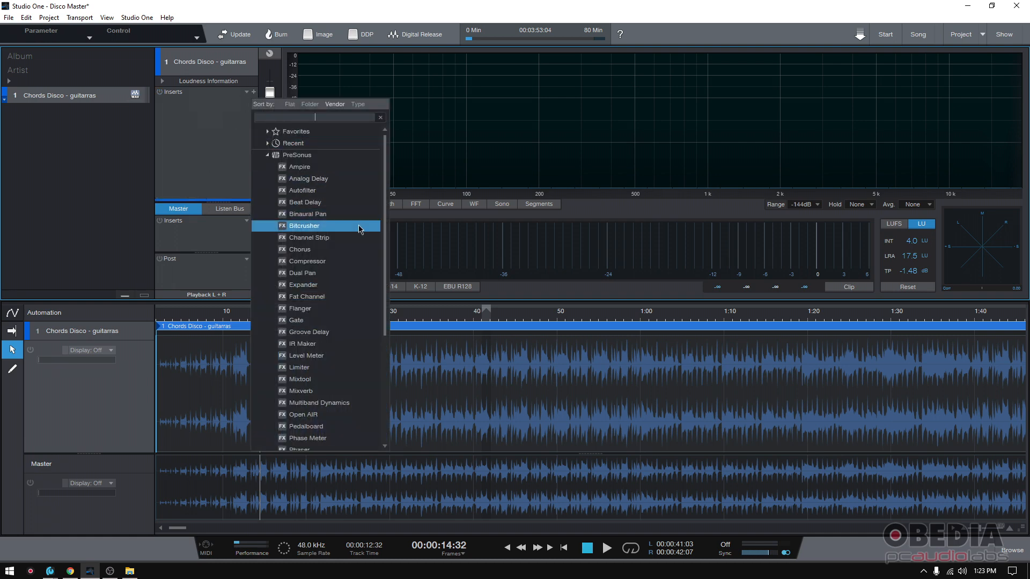
scroll(down, 3)
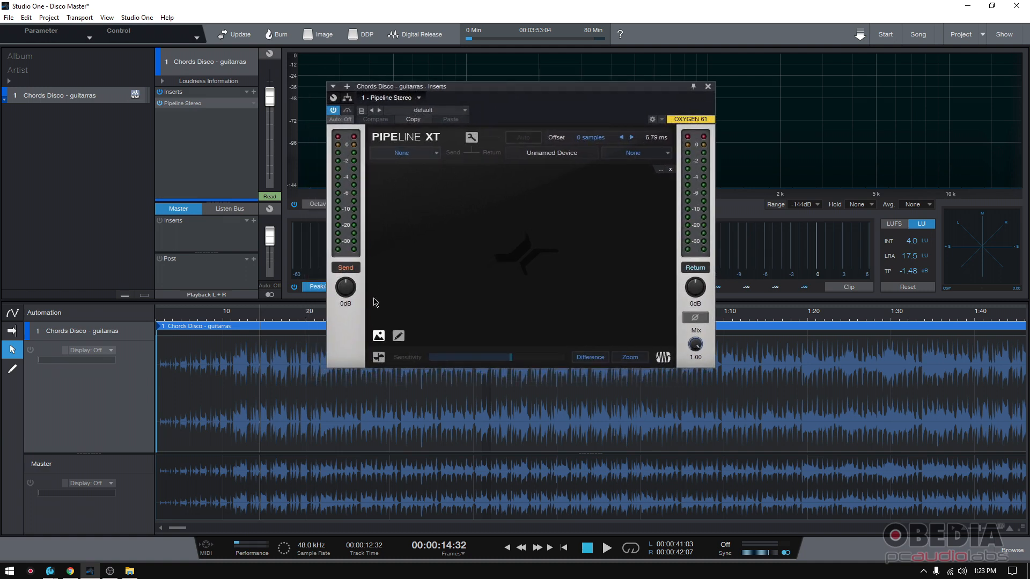
mouse_move(340, 226)
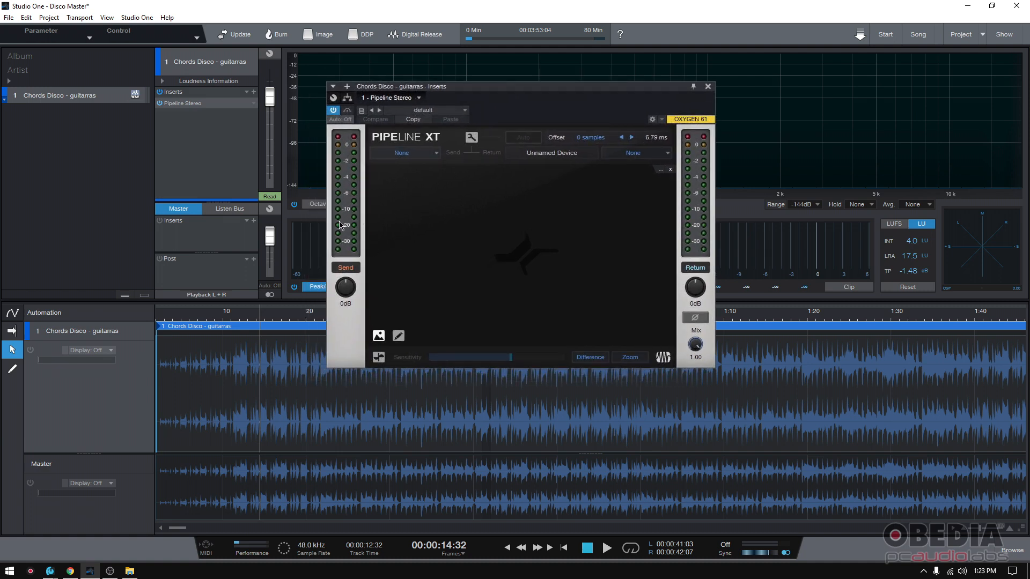
mouse_move(420, 253)
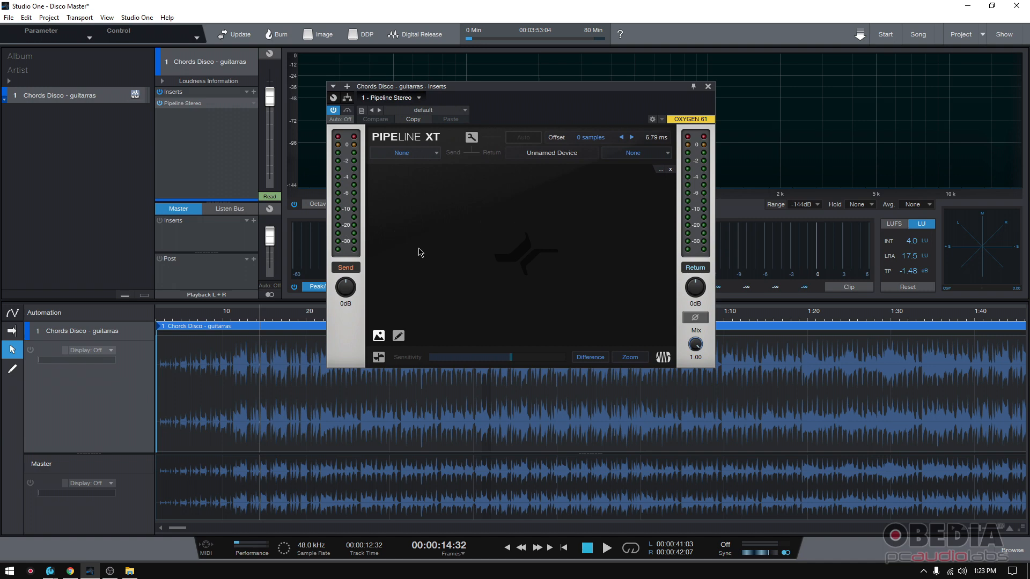
mouse_move(344, 331)
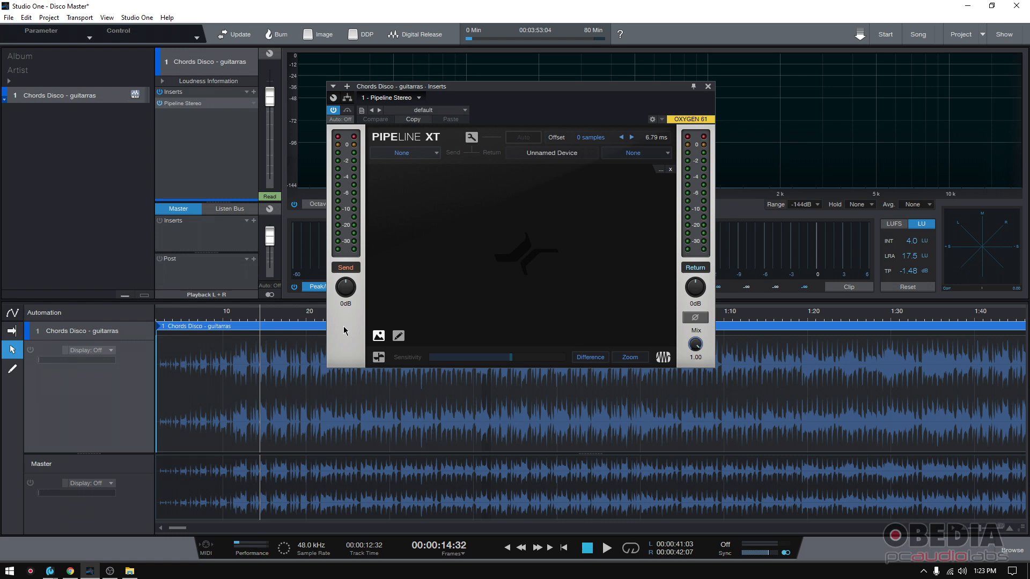
Step: Drag the Pipeline XT editor window further to the right
drag(401, 86, 483, 80)
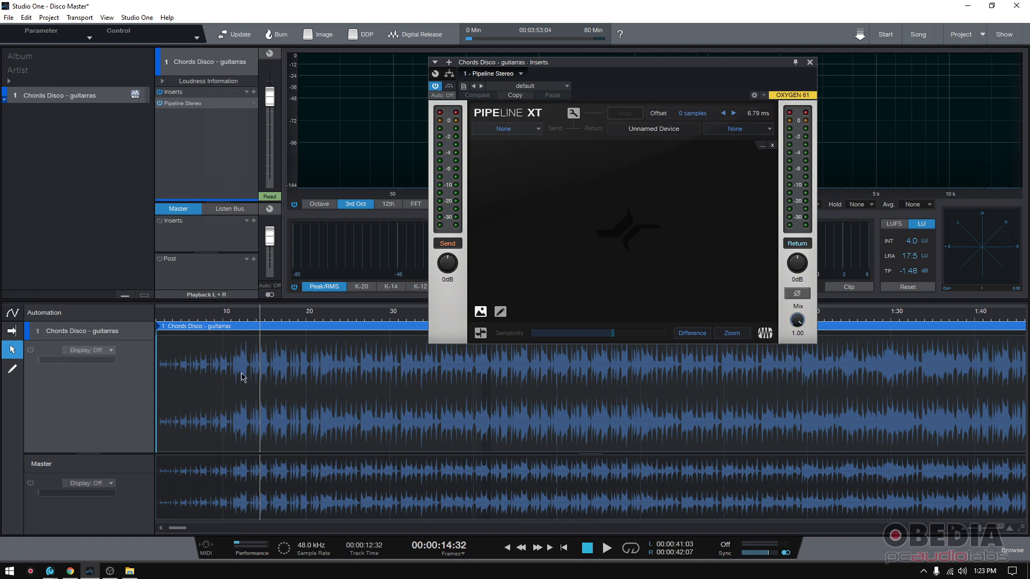
mouse_move(684, 61)
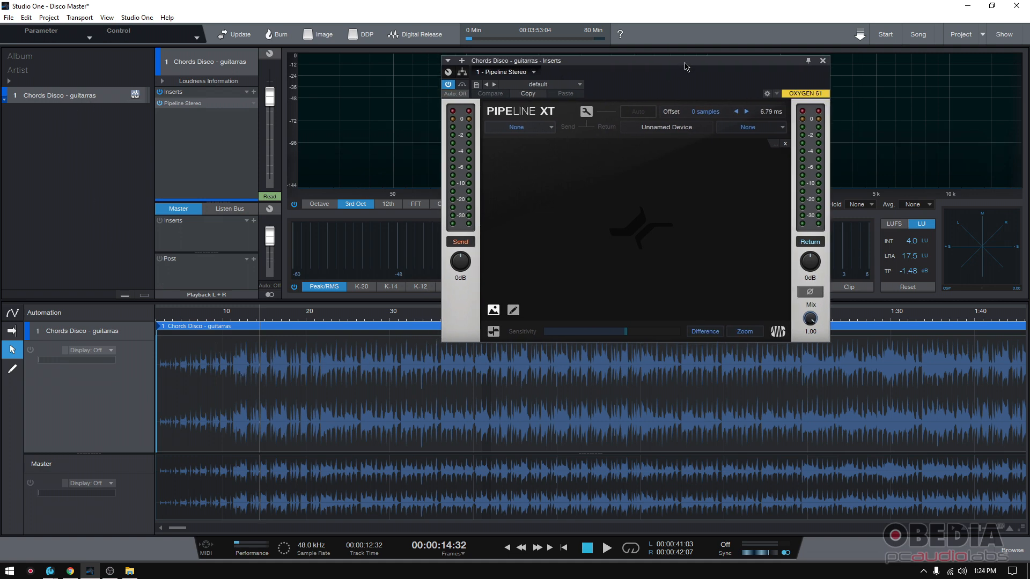
mouse_move(309, 117)
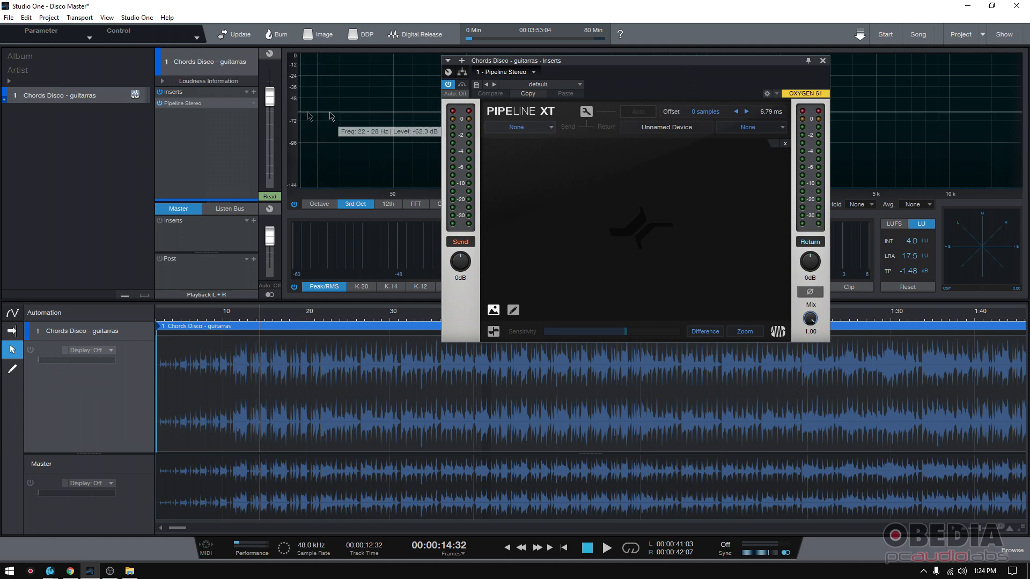
mouse_move(322, 123)
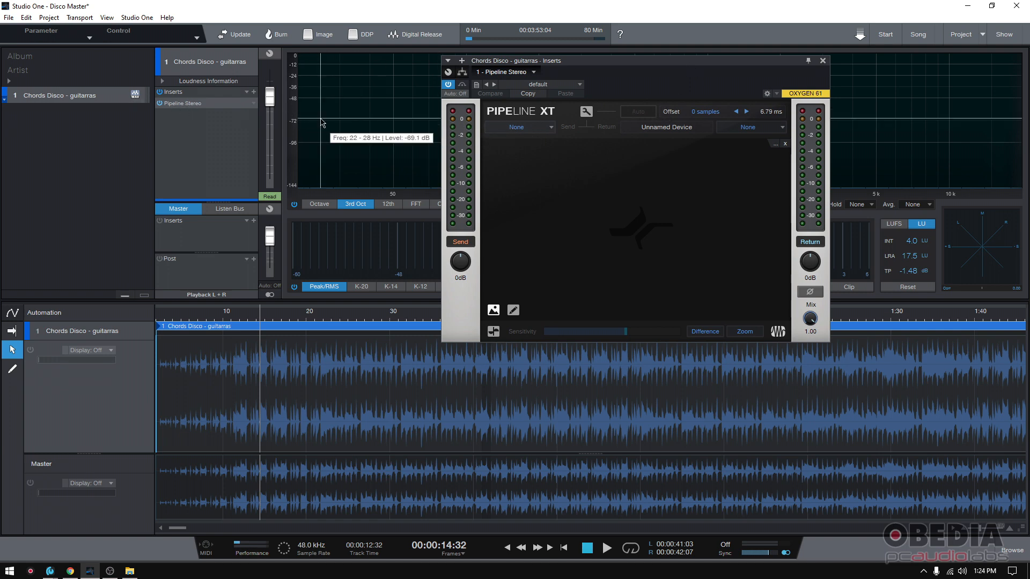
mouse_move(586, 251)
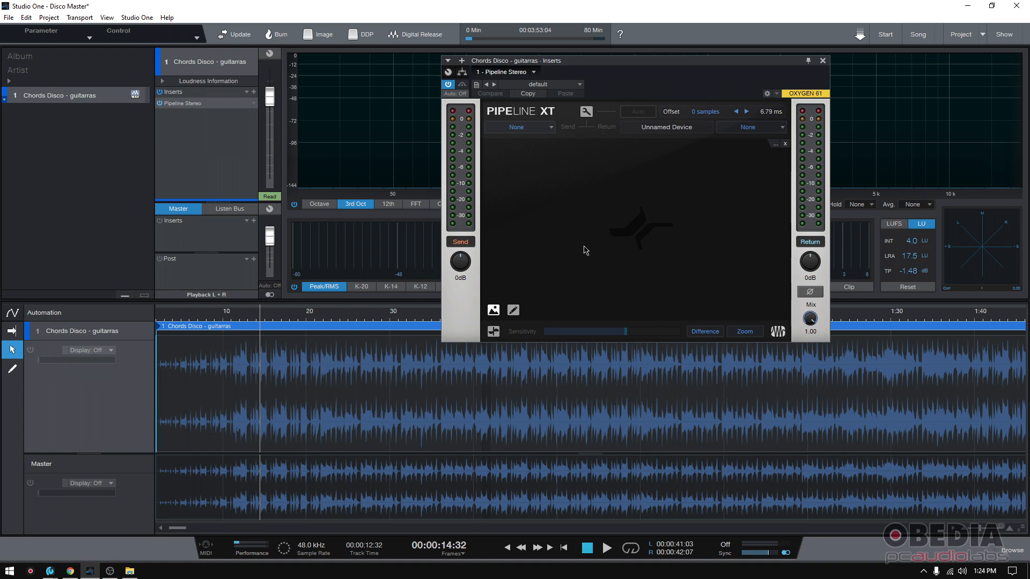
mouse_move(583, 250)
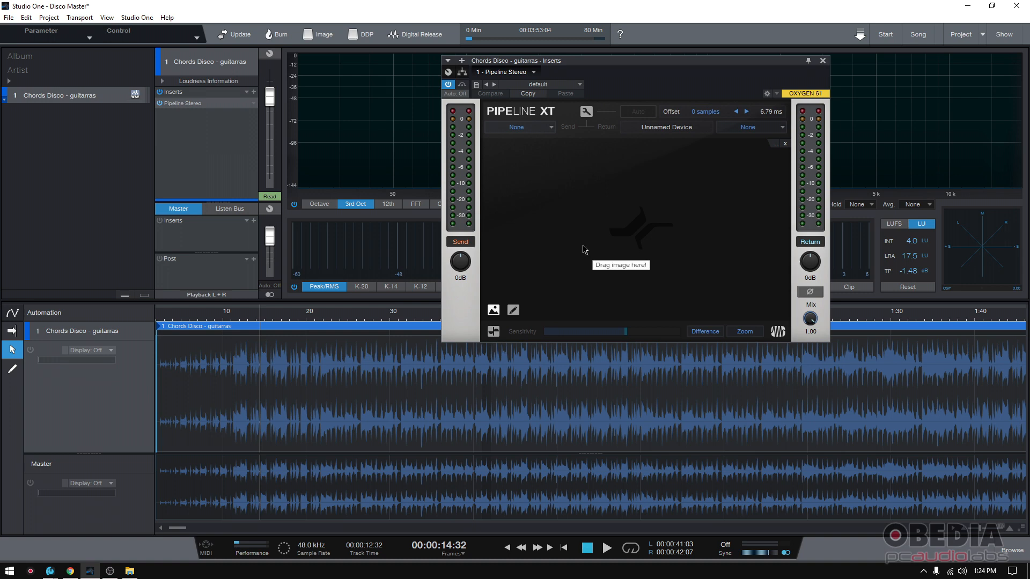
right_click(76, 94)
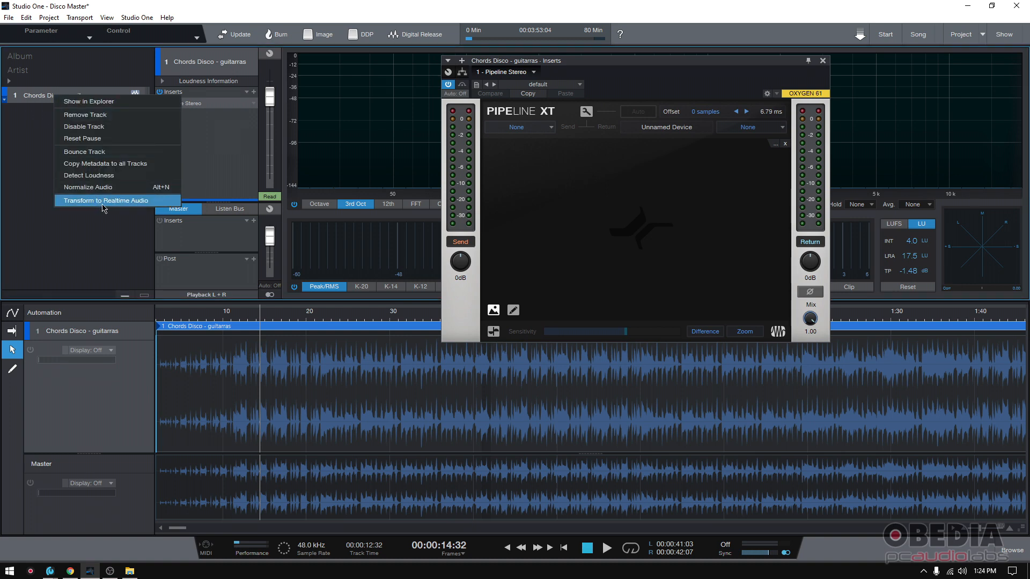
click(106, 200)
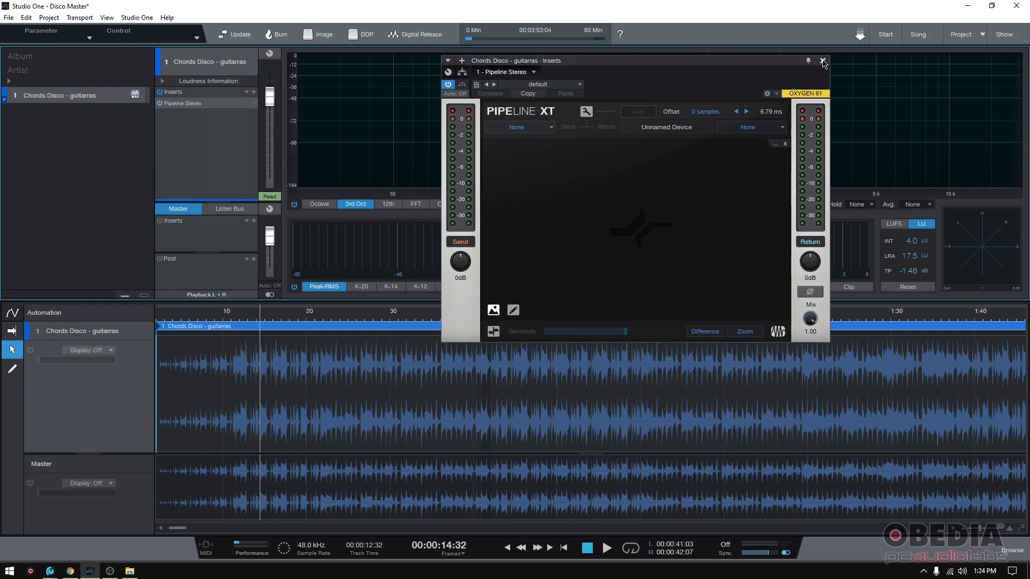
Step: Remove the Pipeline Stereo insert from the Chords Disco track
right_click(181, 103)
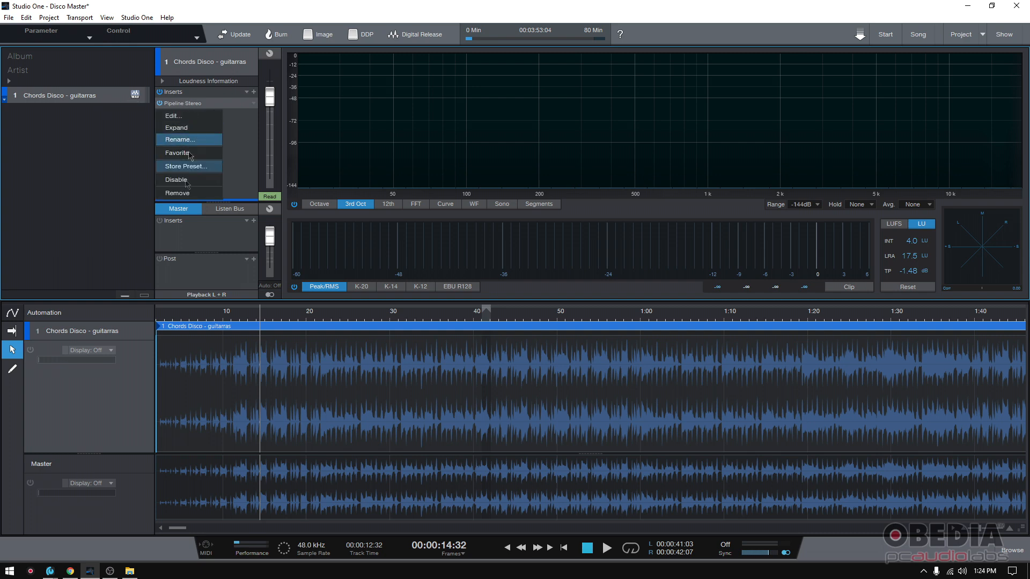
click(176, 192)
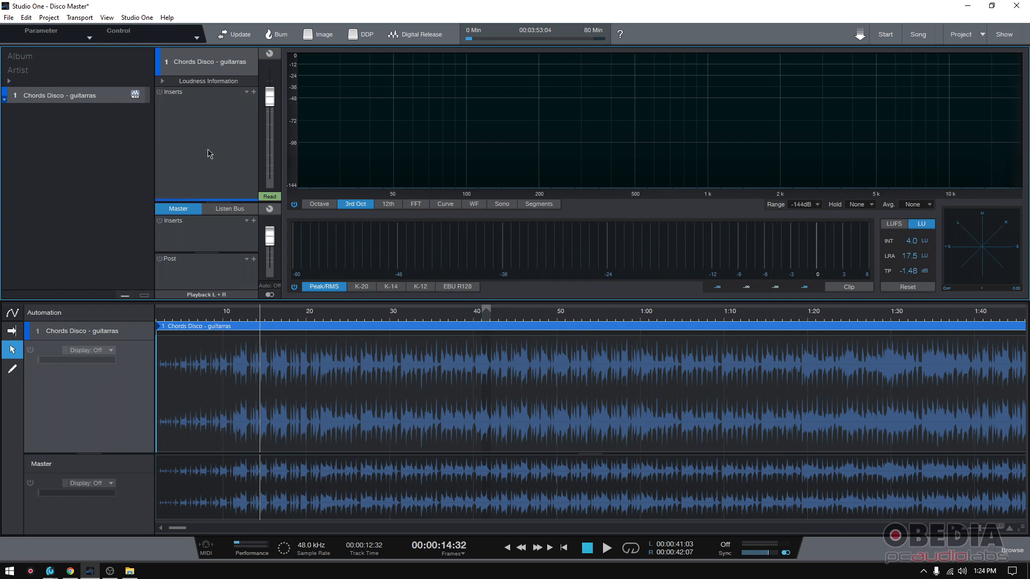
mouse_move(51, 106)
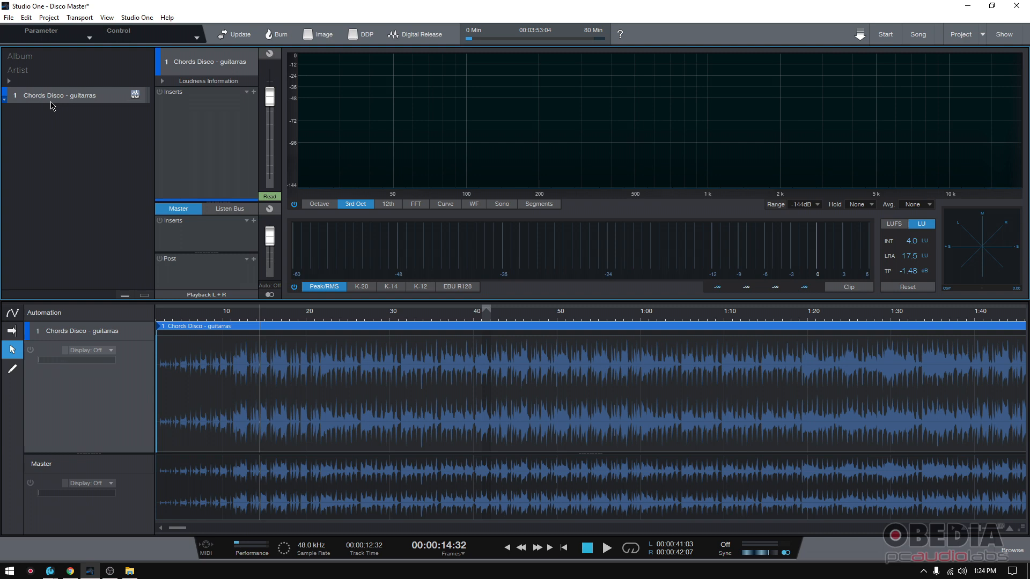
right_click(59, 96)
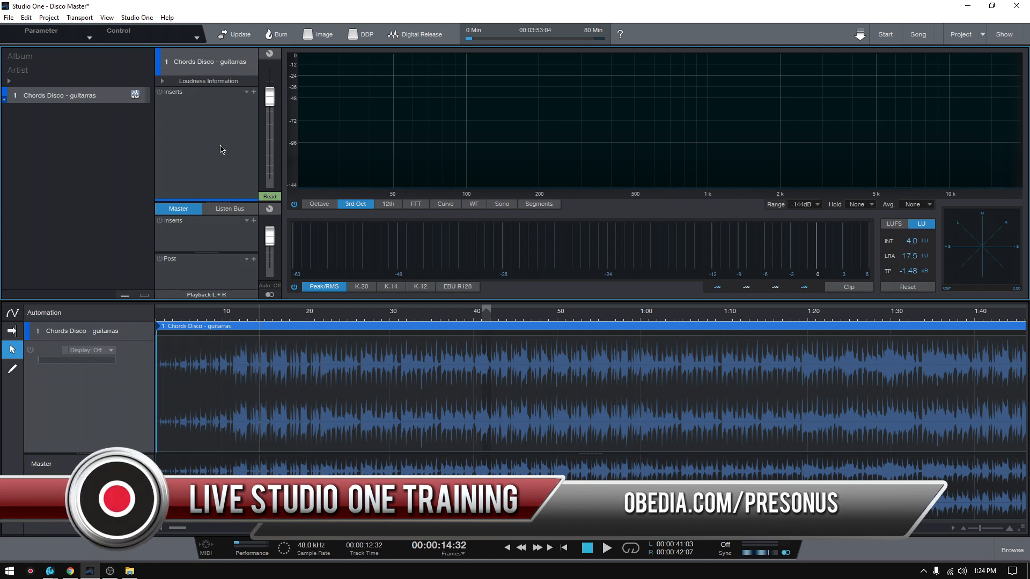
mouse_move(209, 231)
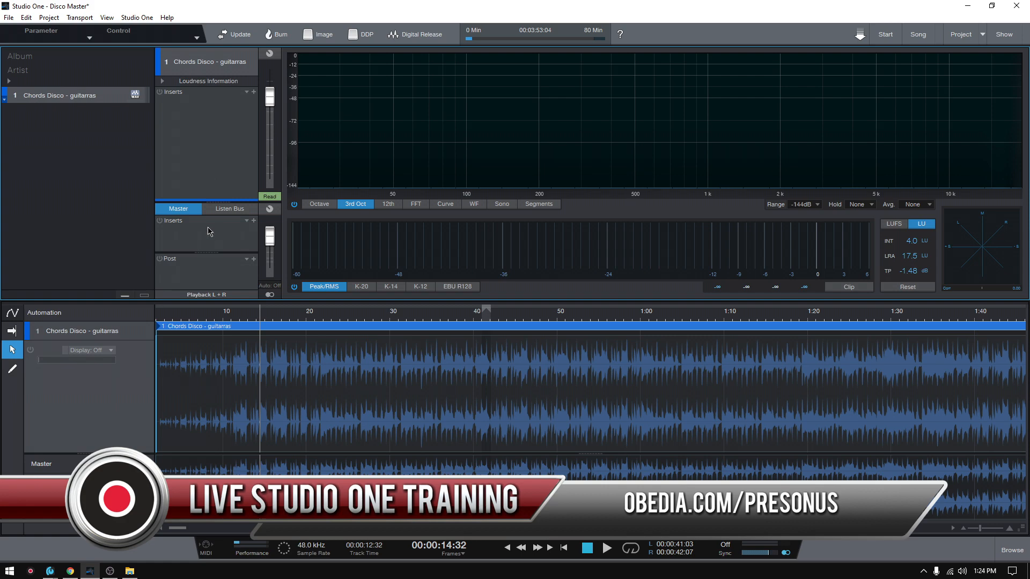